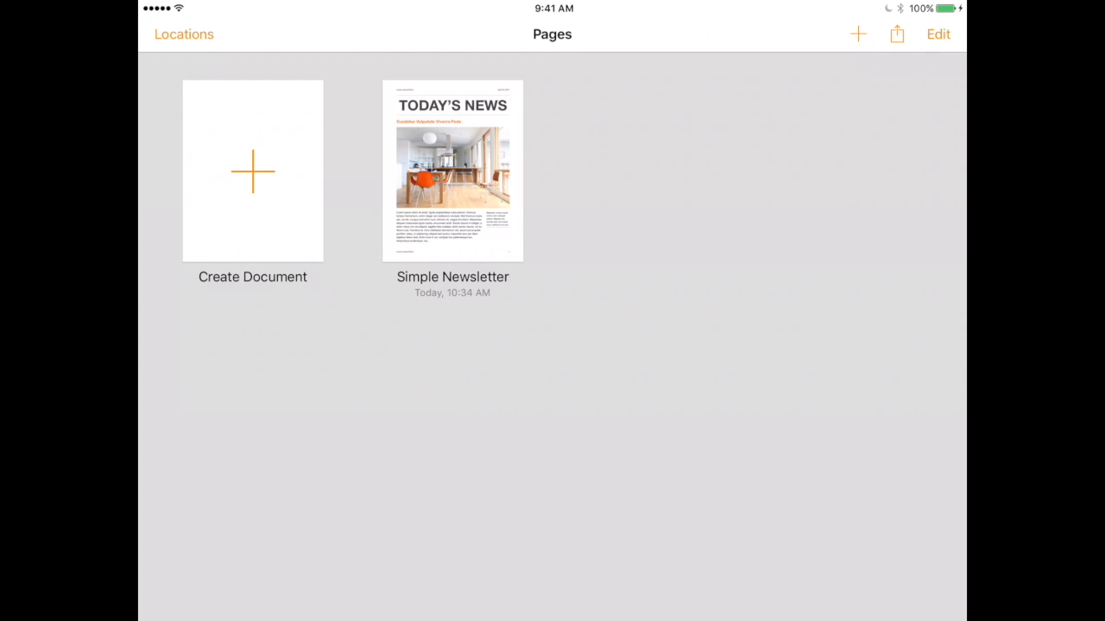
Open the Simple Newsletter document and scroll through its pages
click(452, 171)
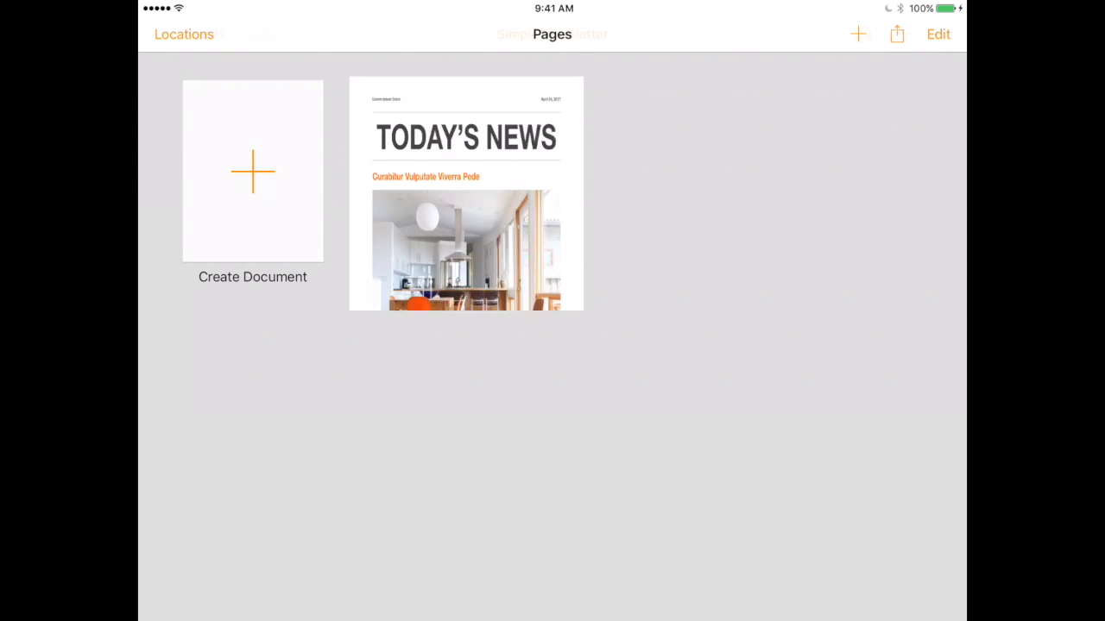
click(466, 193)
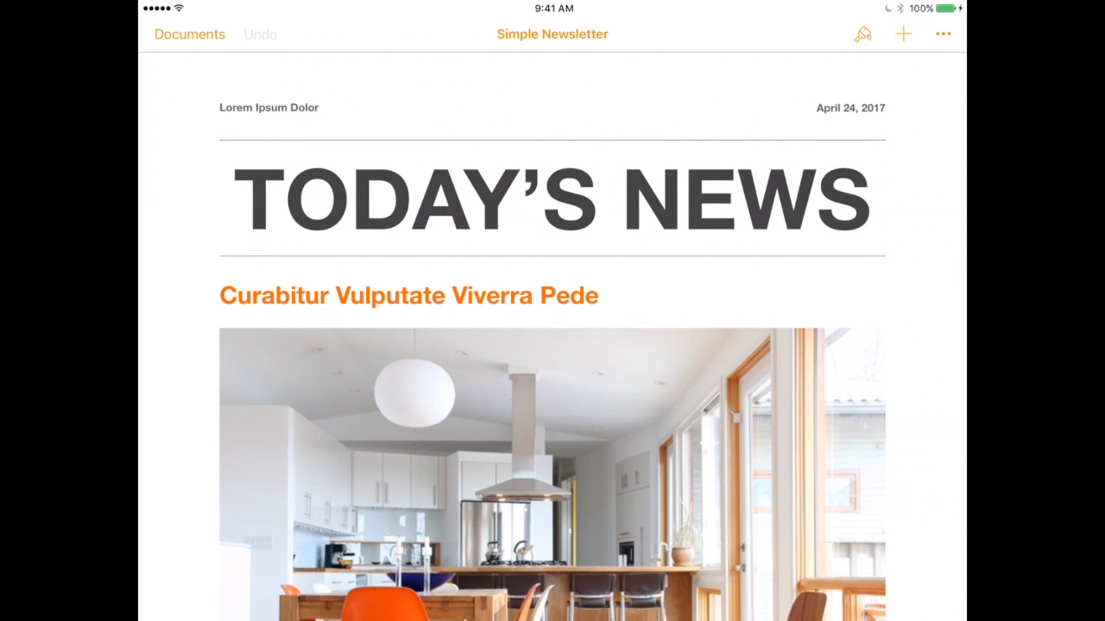
scroll(down, 3)
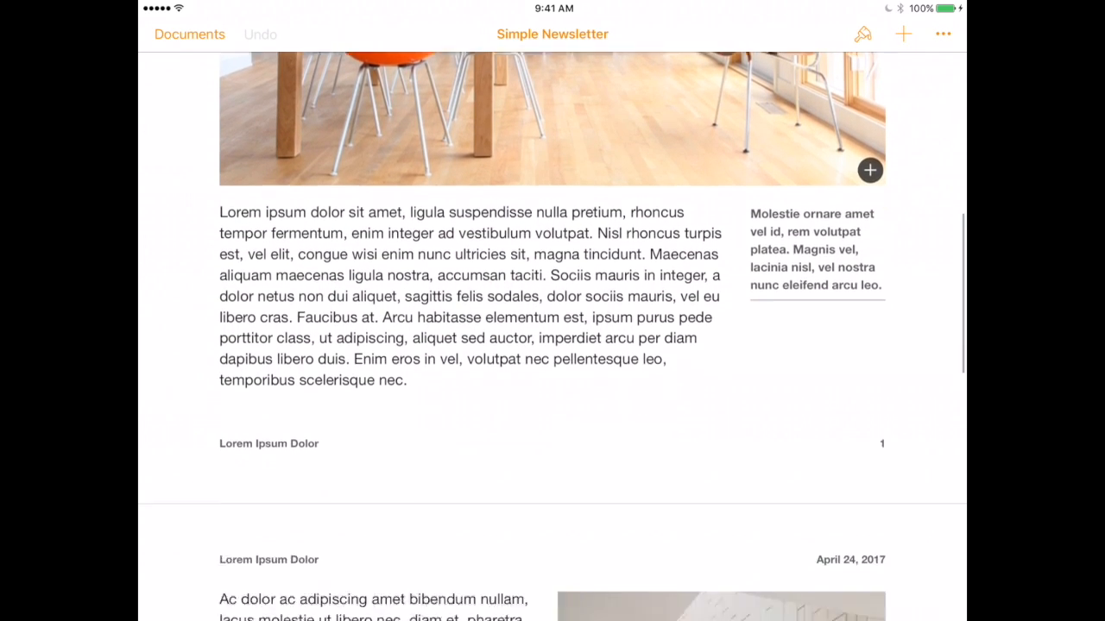
scroll(down, 3)
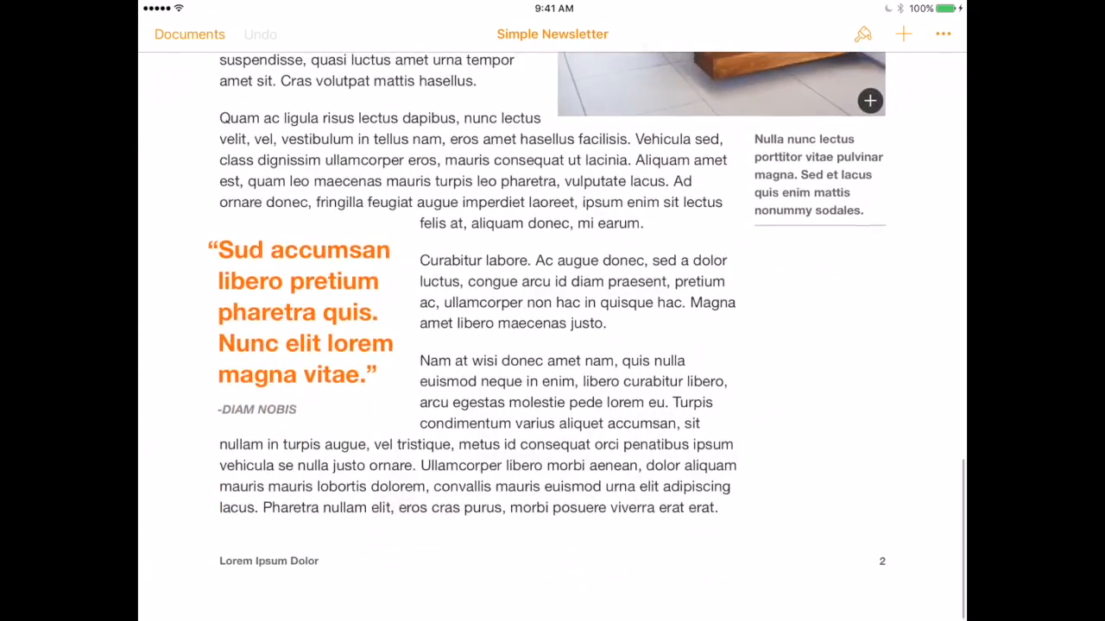
scroll(up, 3)
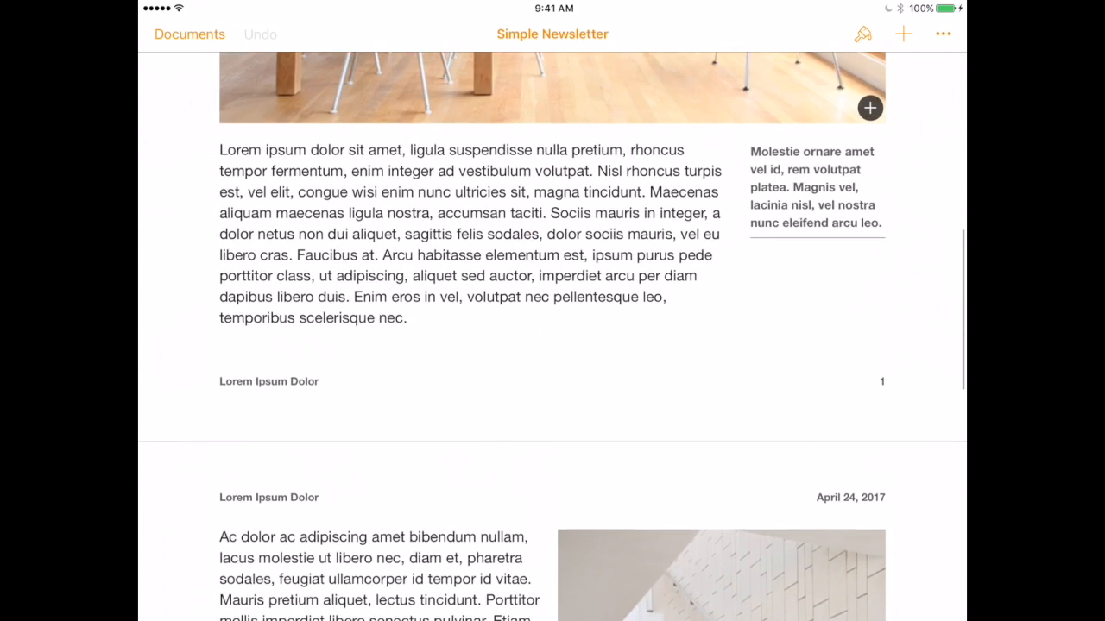
scroll(down, 3)
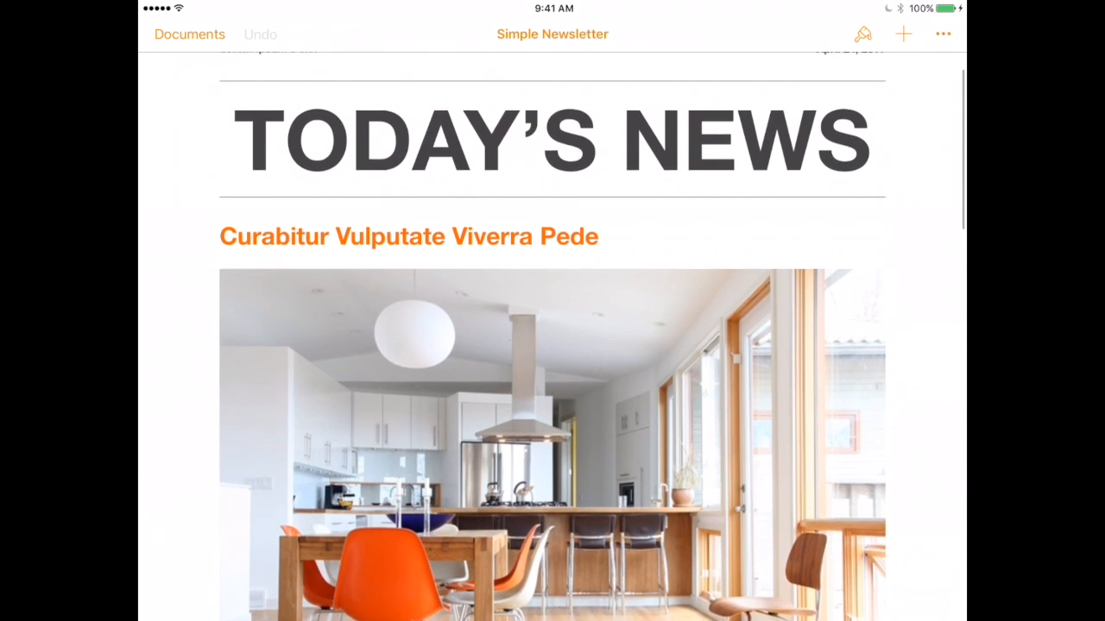
scroll(down, 3)
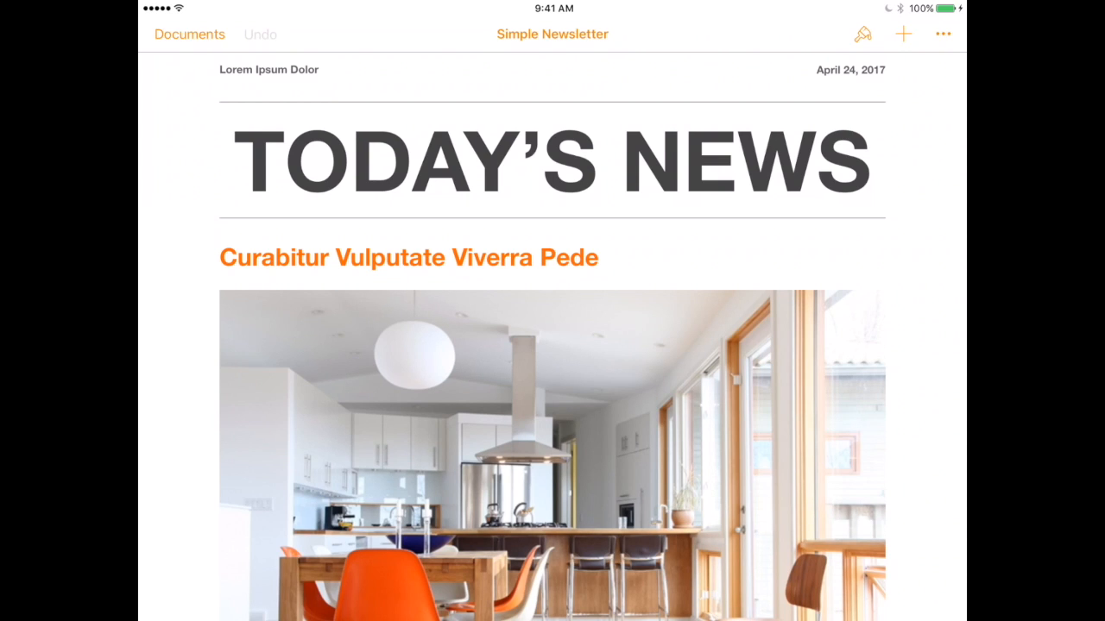
Replace the orange subheading under TODAY'S NEWS with the text 'Gtredx'
scroll(up, 3)
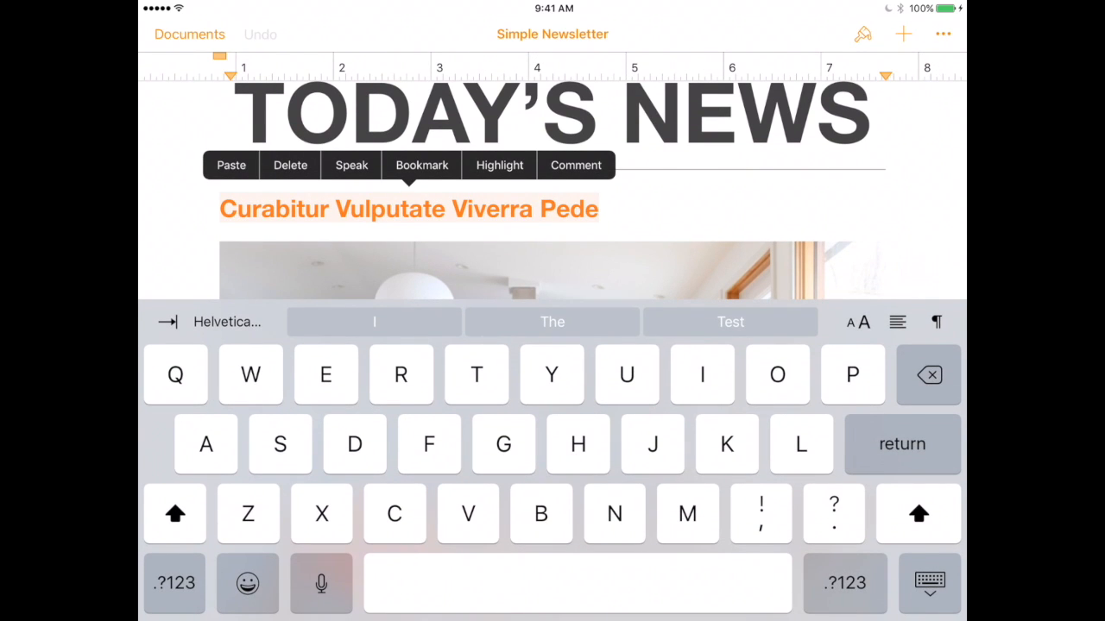
click(504, 443)
text(Gtredx)
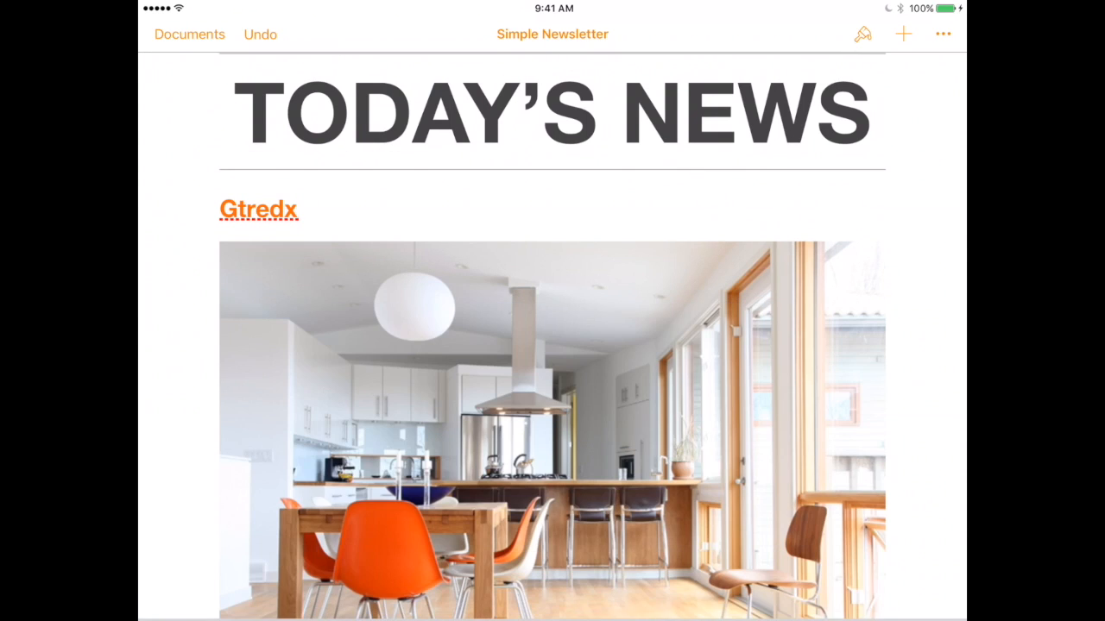
scroll(down, 3)
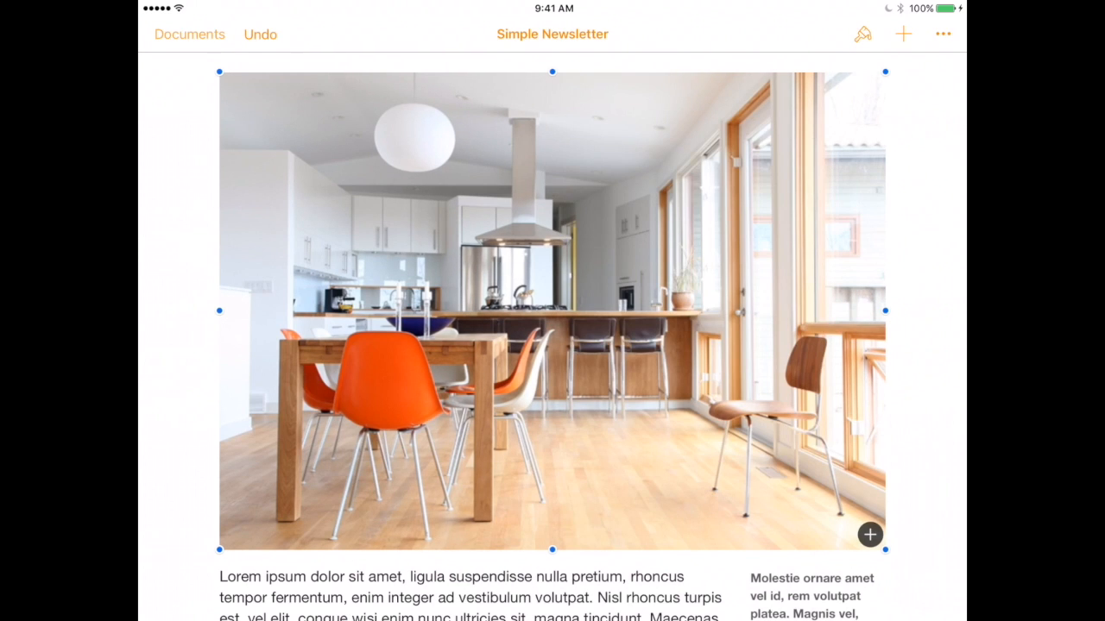
Leave the newsletter for the document list to start a blank document named Test
click(902, 34)
text(Test)
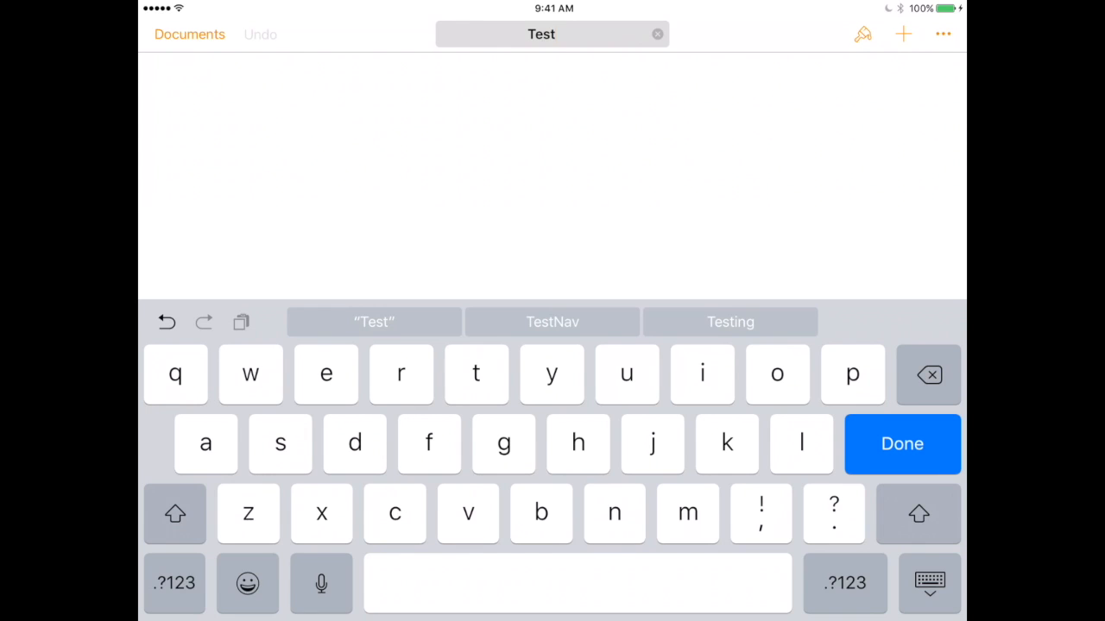
Confirm the document name Test and place the cursor in its empty body
click(901, 444)
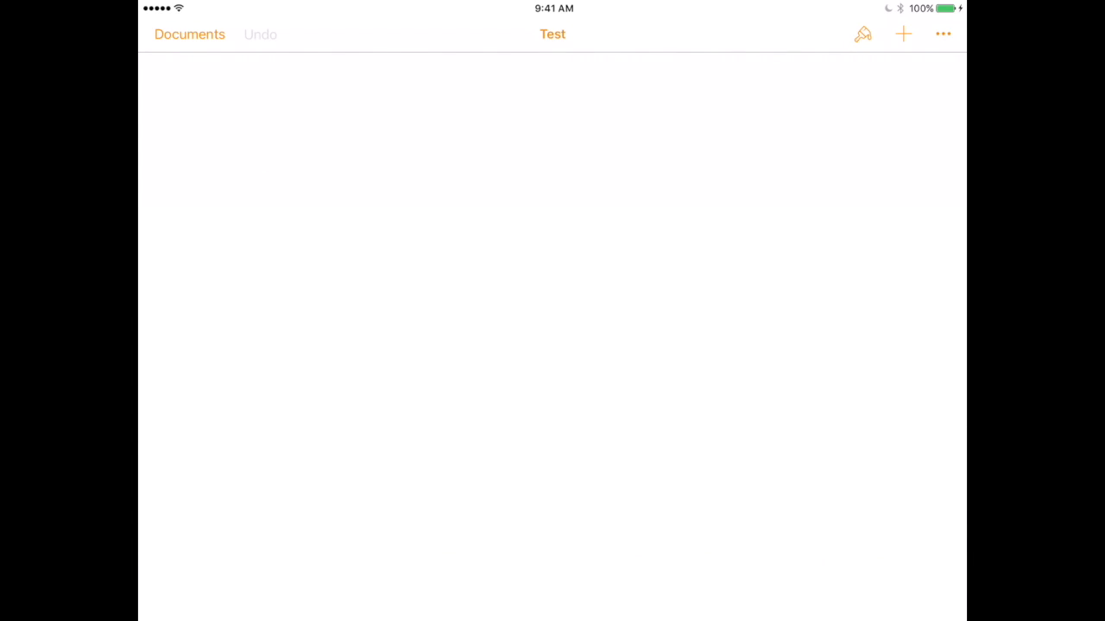
click(553, 172)
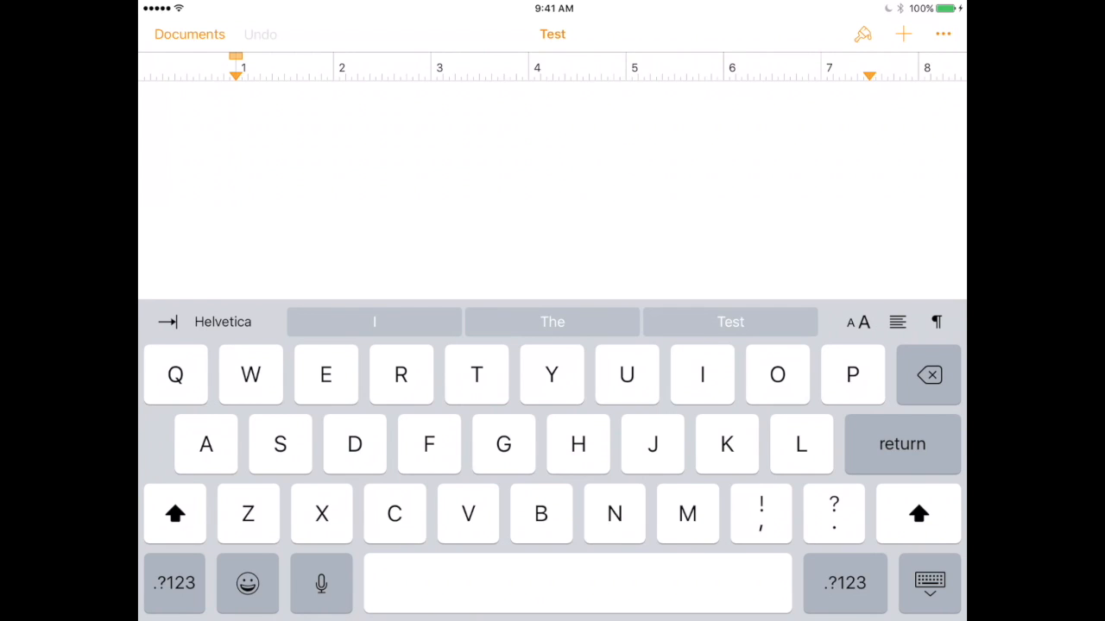
Place the insertion point on the page, then show Document Setup for Test
click(166, 322)
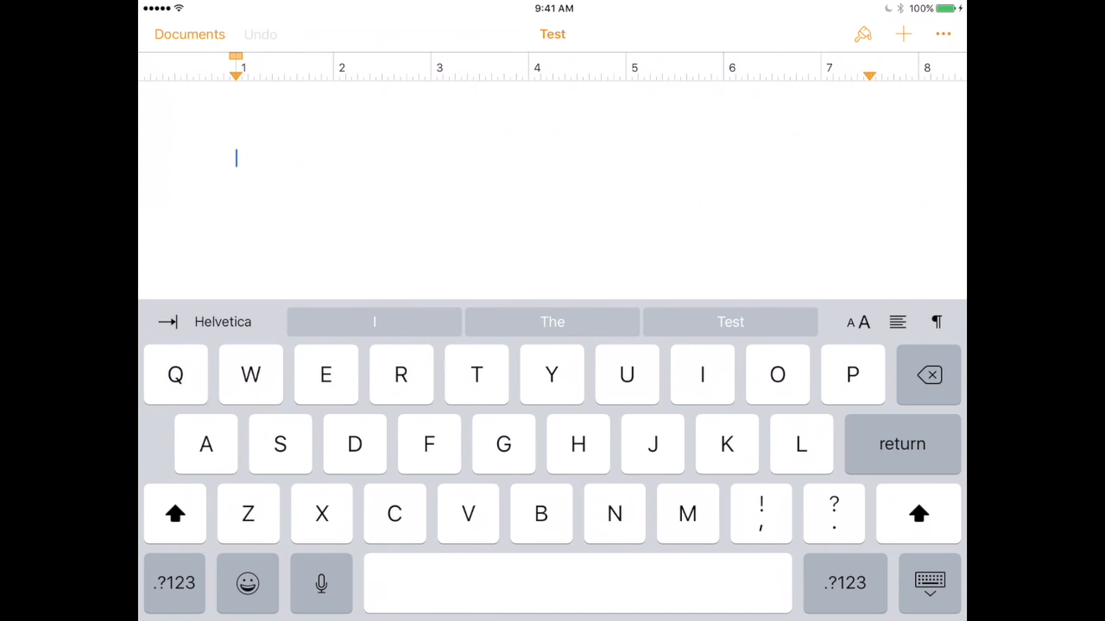
click(856, 322)
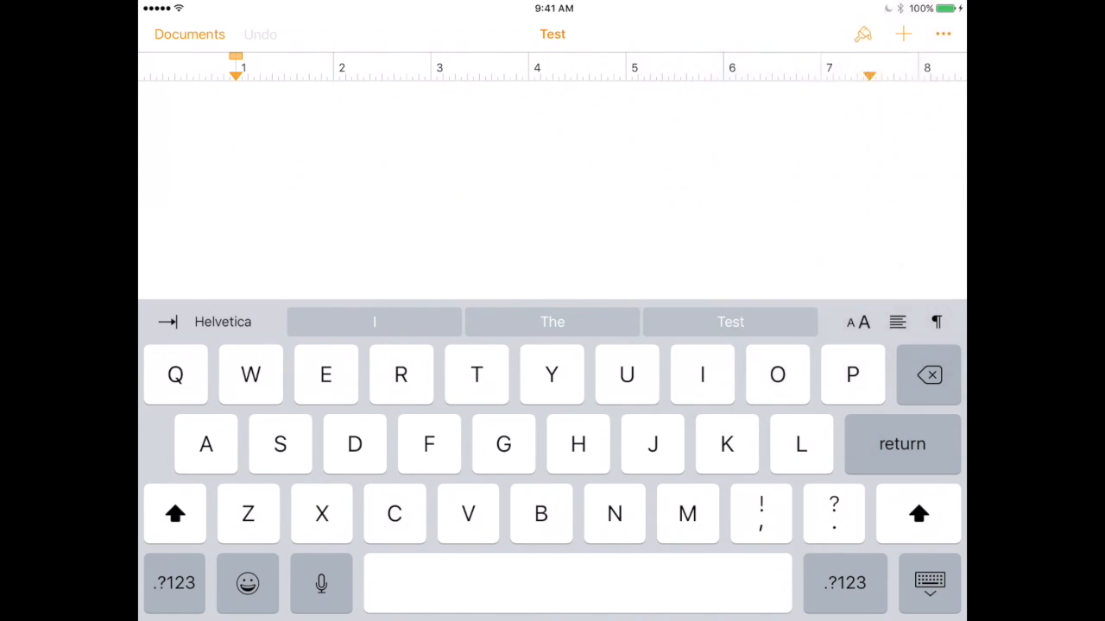
click(898, 322)
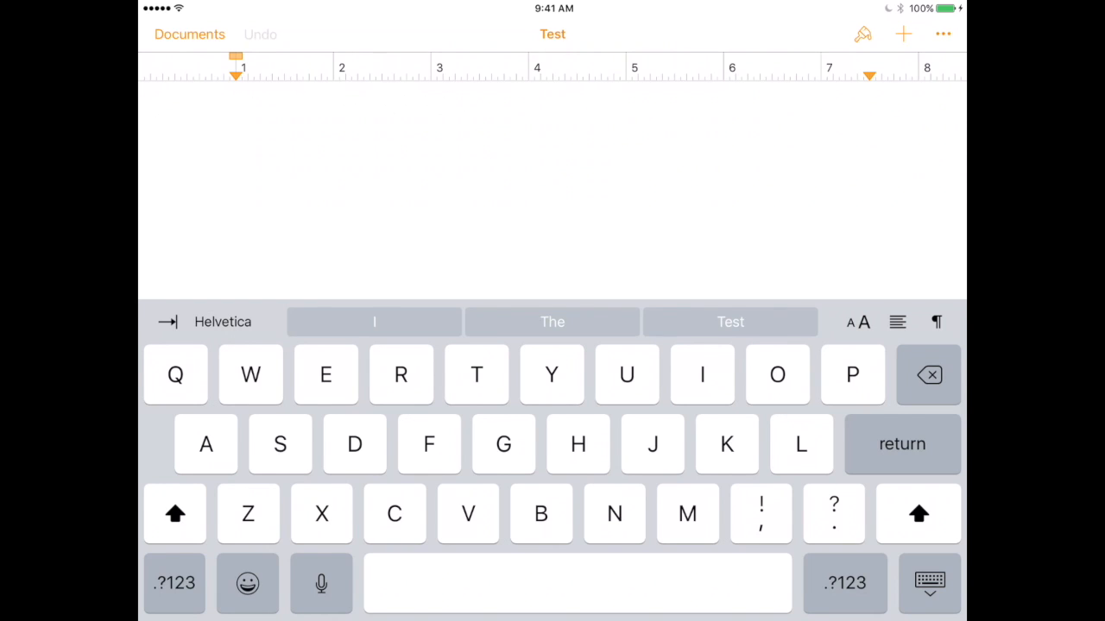
click(236, 158)
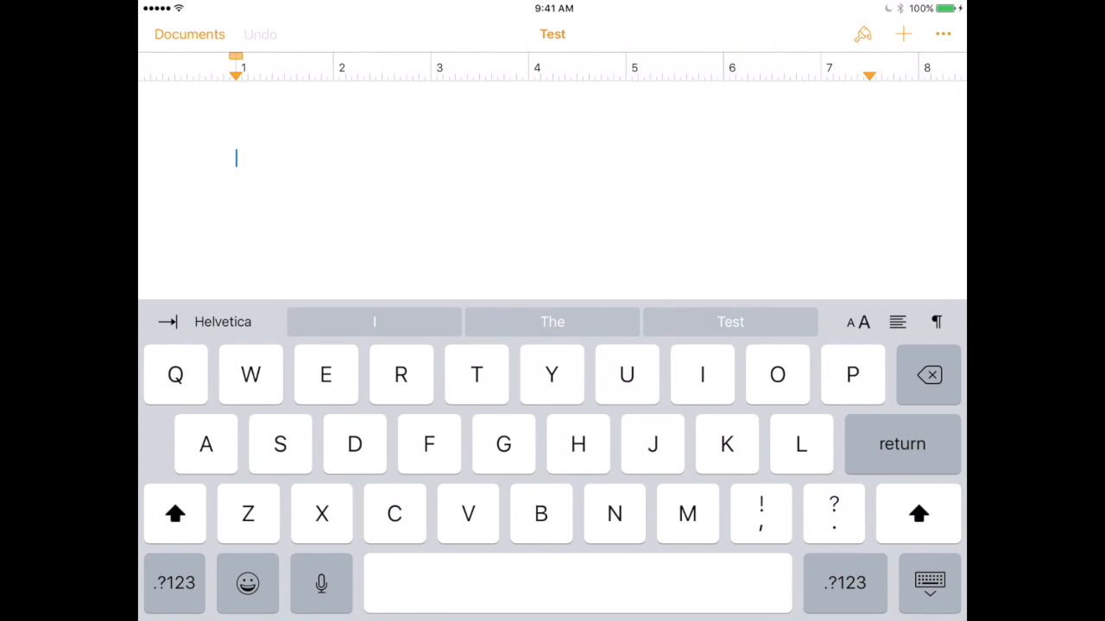
click(942, 34)
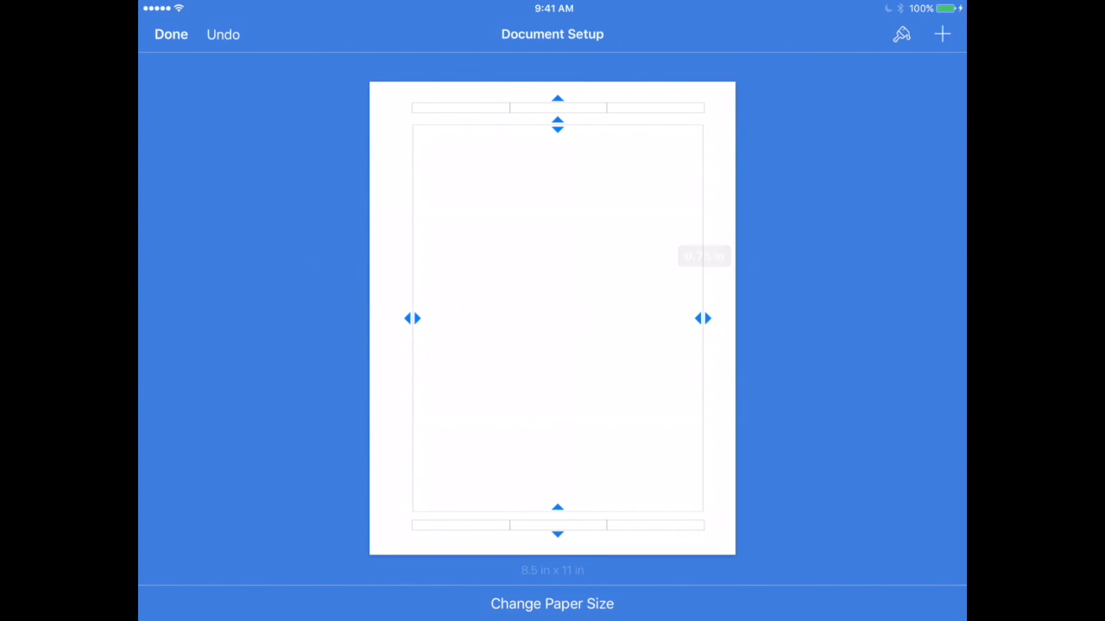
Pull the right margin in to 5.88 inches and back out, then close Test
drag(703, 318, 676, 317)
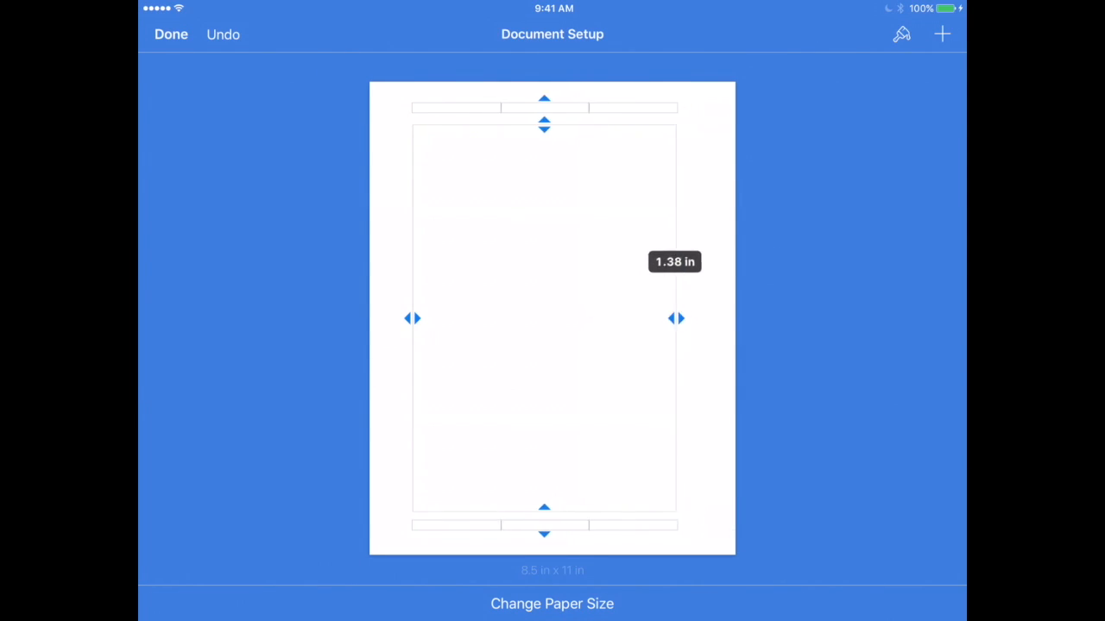
drag(676, 318, 481, 317)
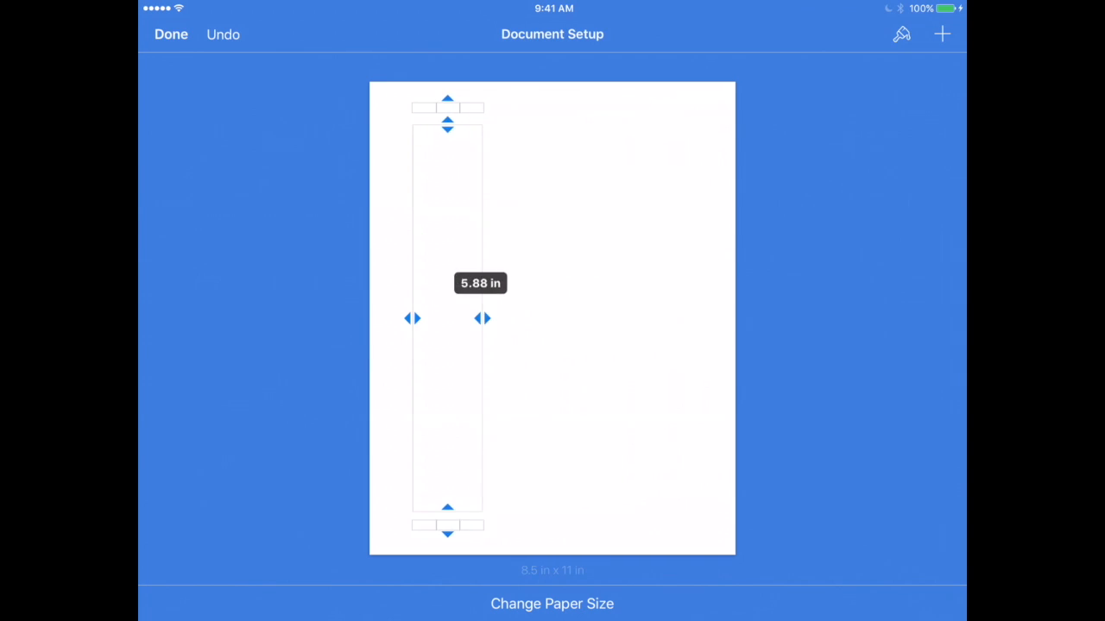
click(552, 604)
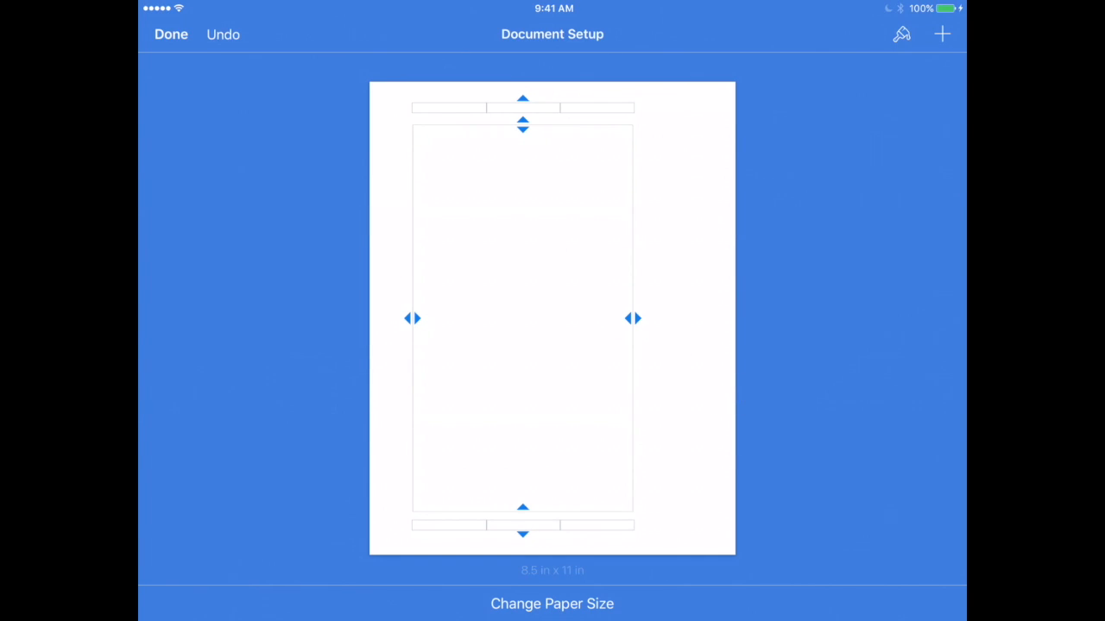
drag(633, 318, 697, 317)
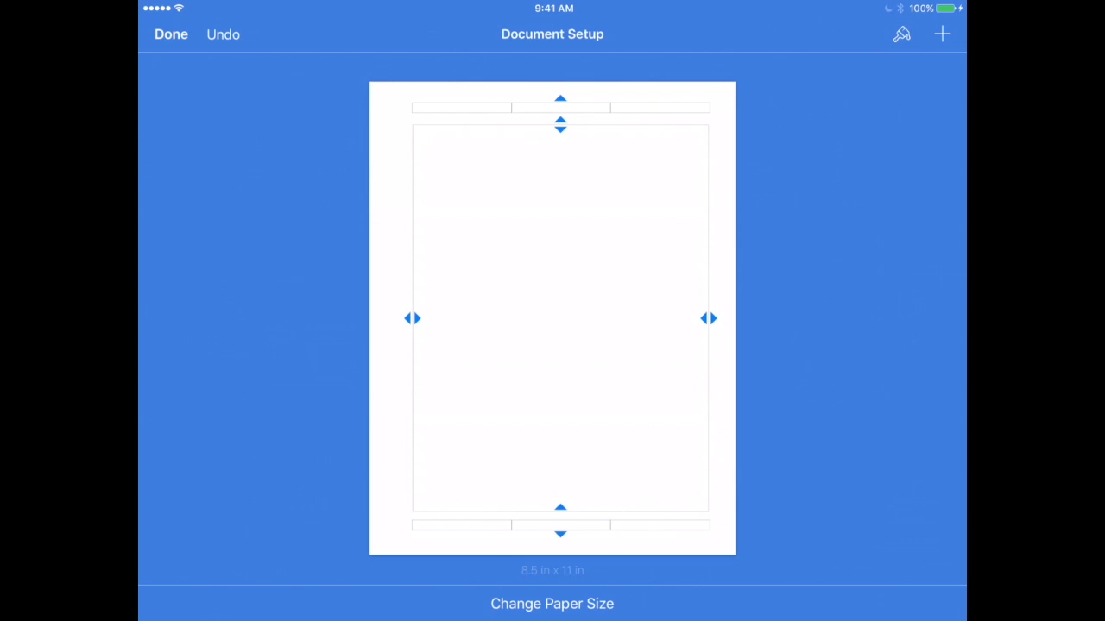
click(171, 34)
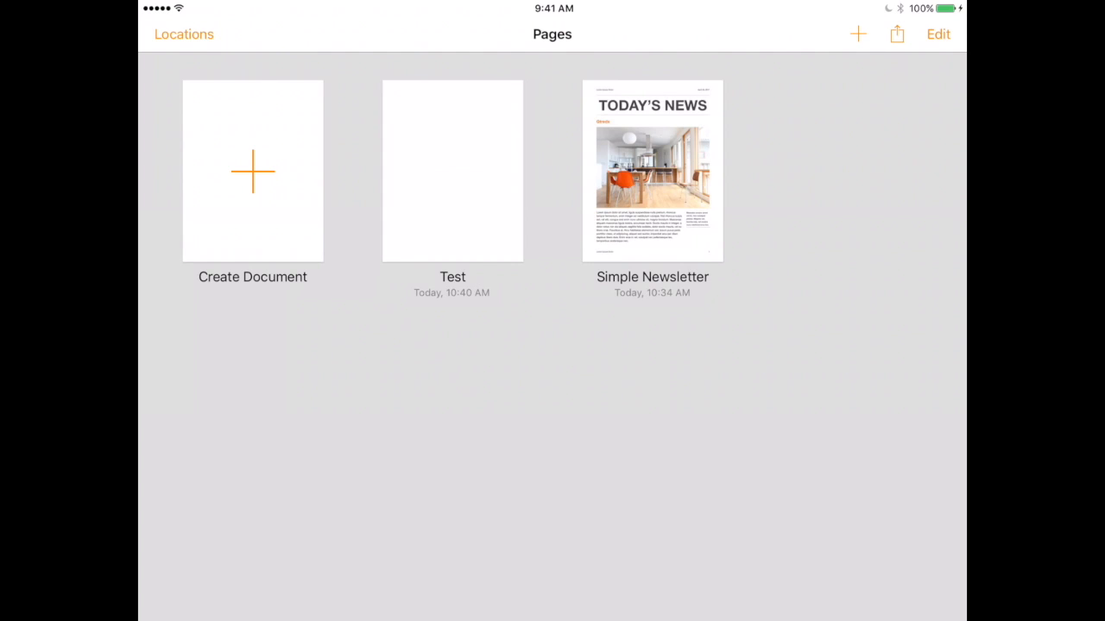
Reopen Test briefly, then delete the Test document from the list
click(452, 171)
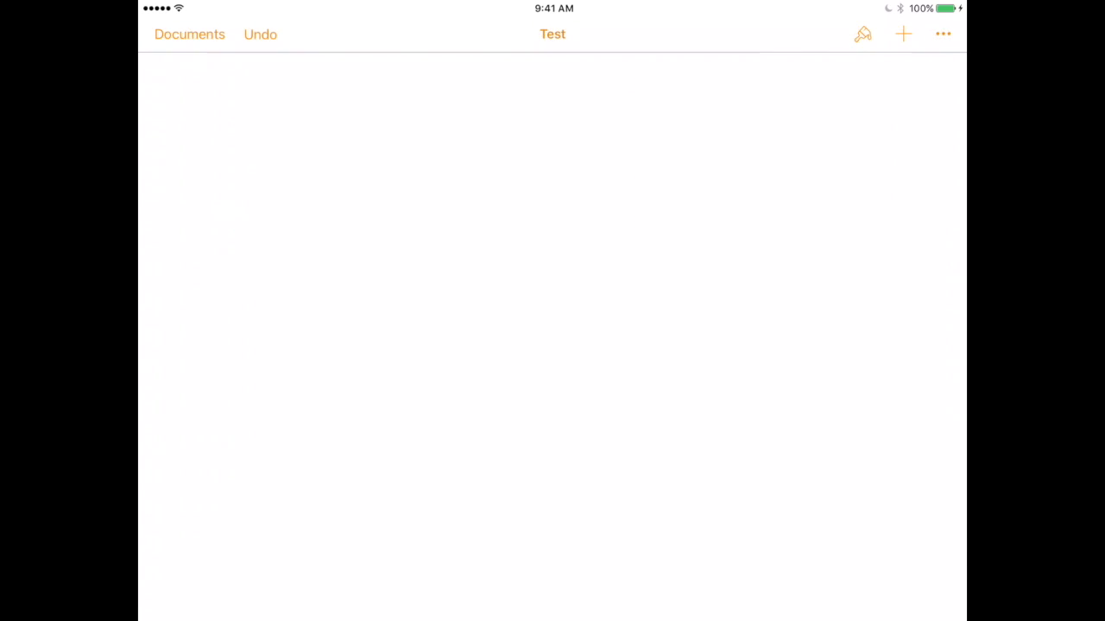
click(552, 258)
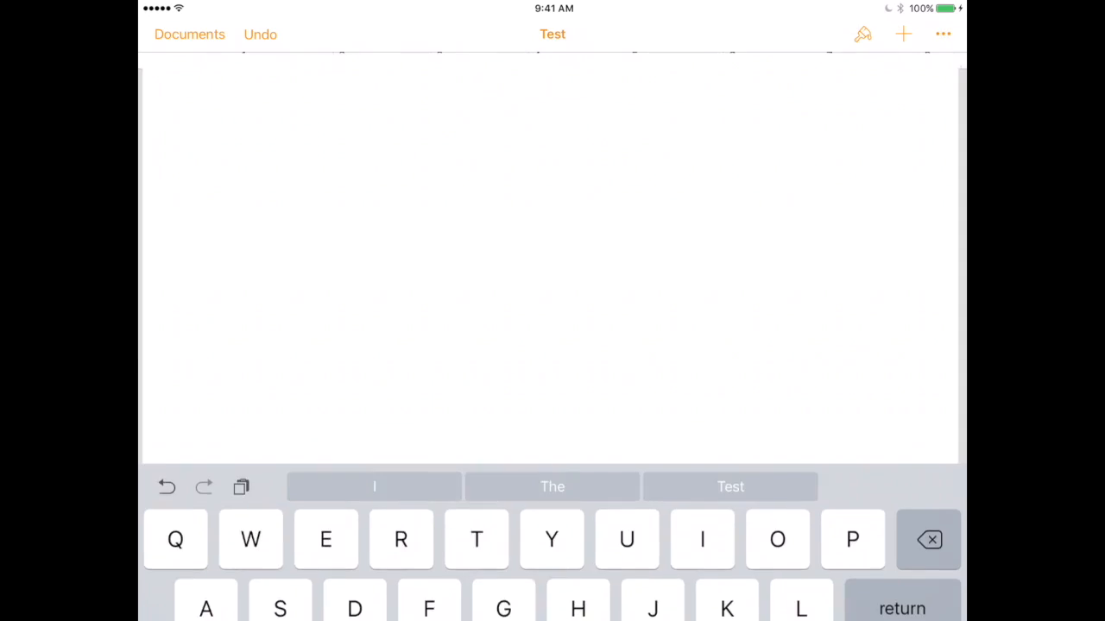
click(190, 35)
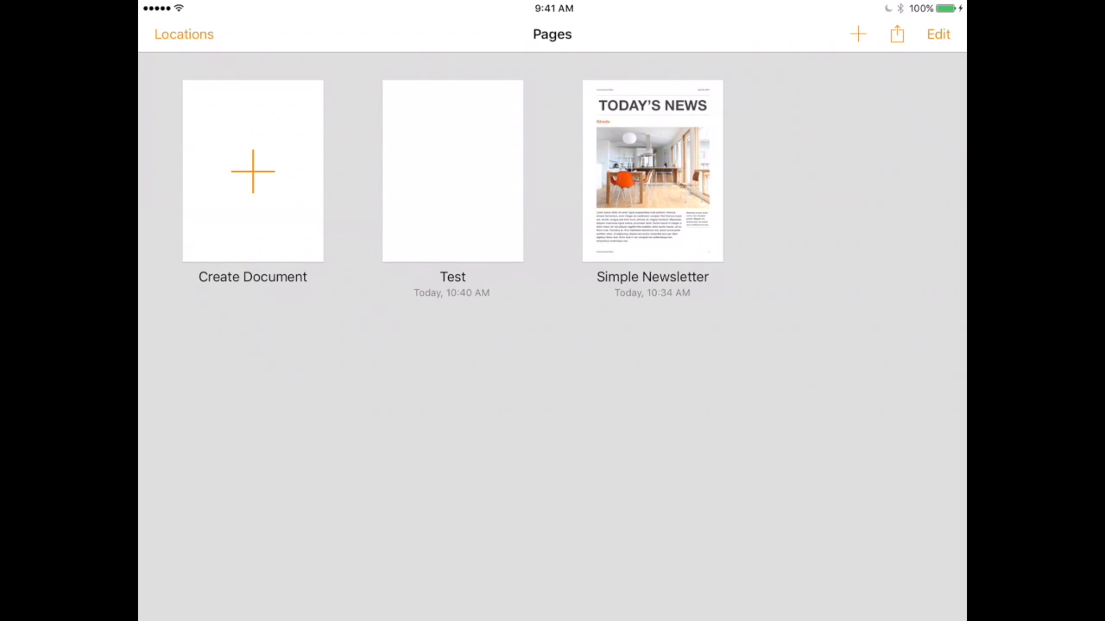
click(937, 35)
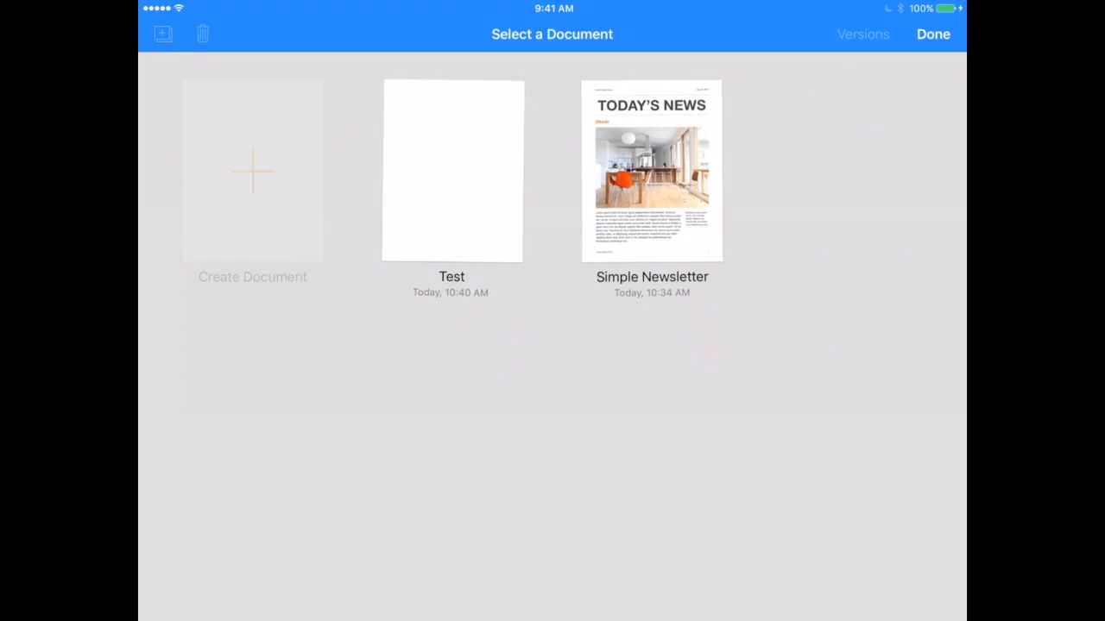
click(204, 34)
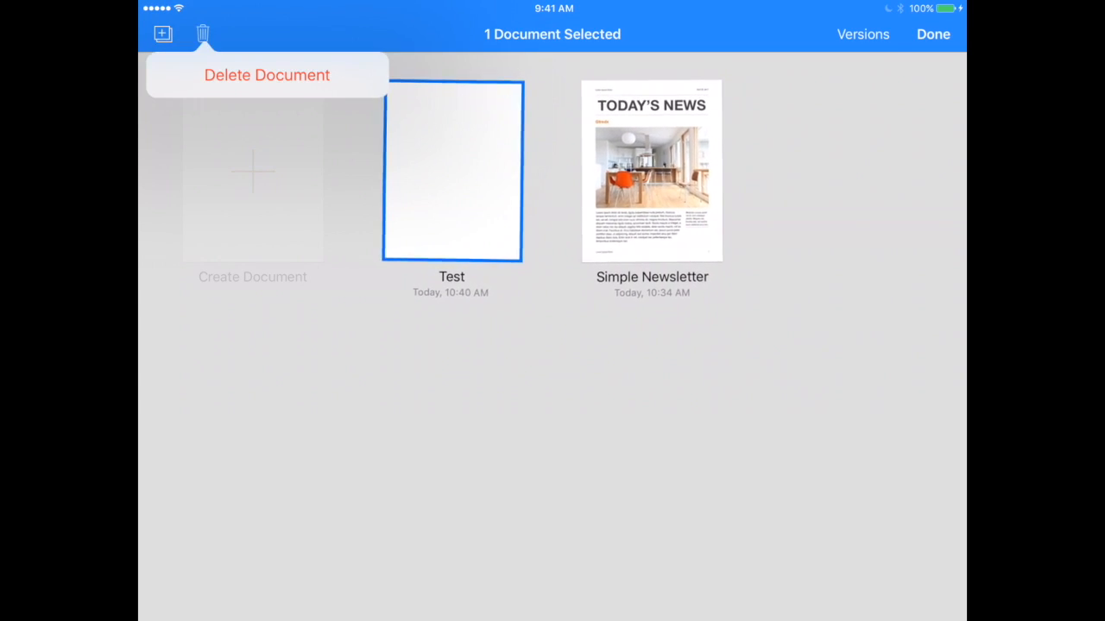
click(266, 76)
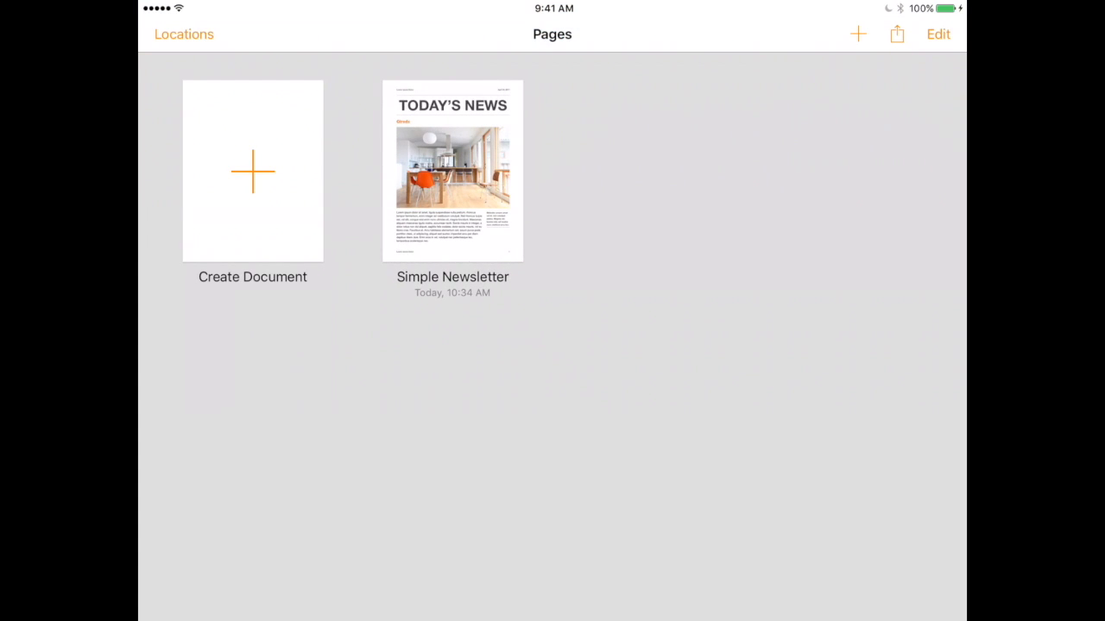
Create a new document from the Blank Landscape template
click(252, 170)
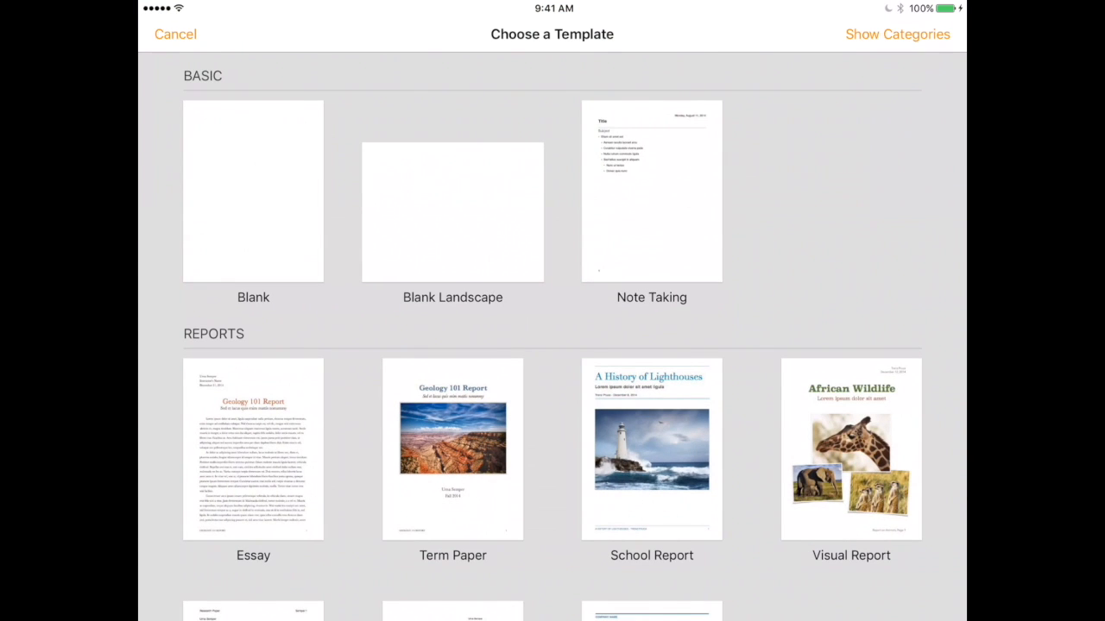
click(452, 211)
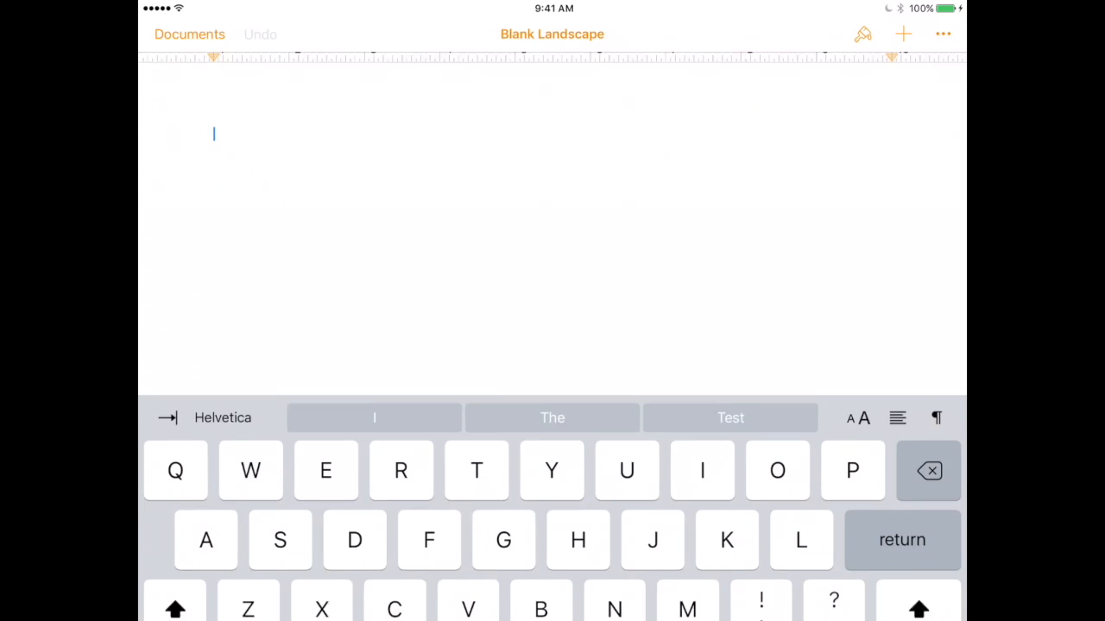